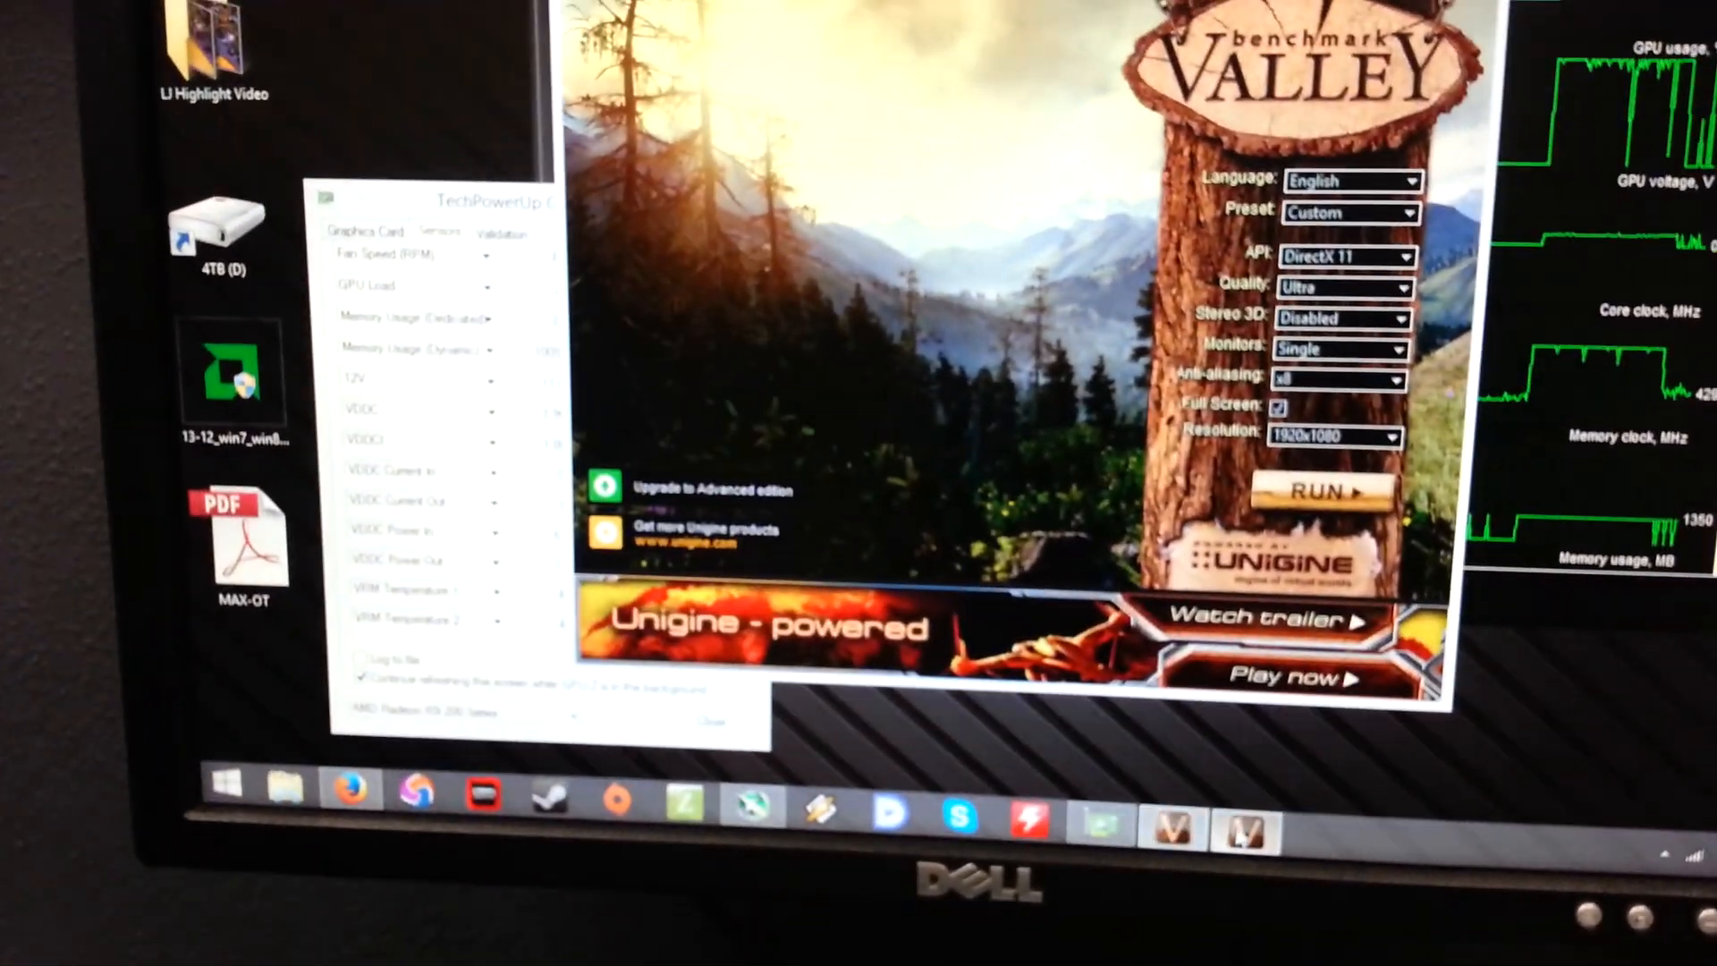
- Scroll GPU-Z Sensors to VRM Temperature 1 and 2, then start the Valley benchmark full screen
click(1325, 492)
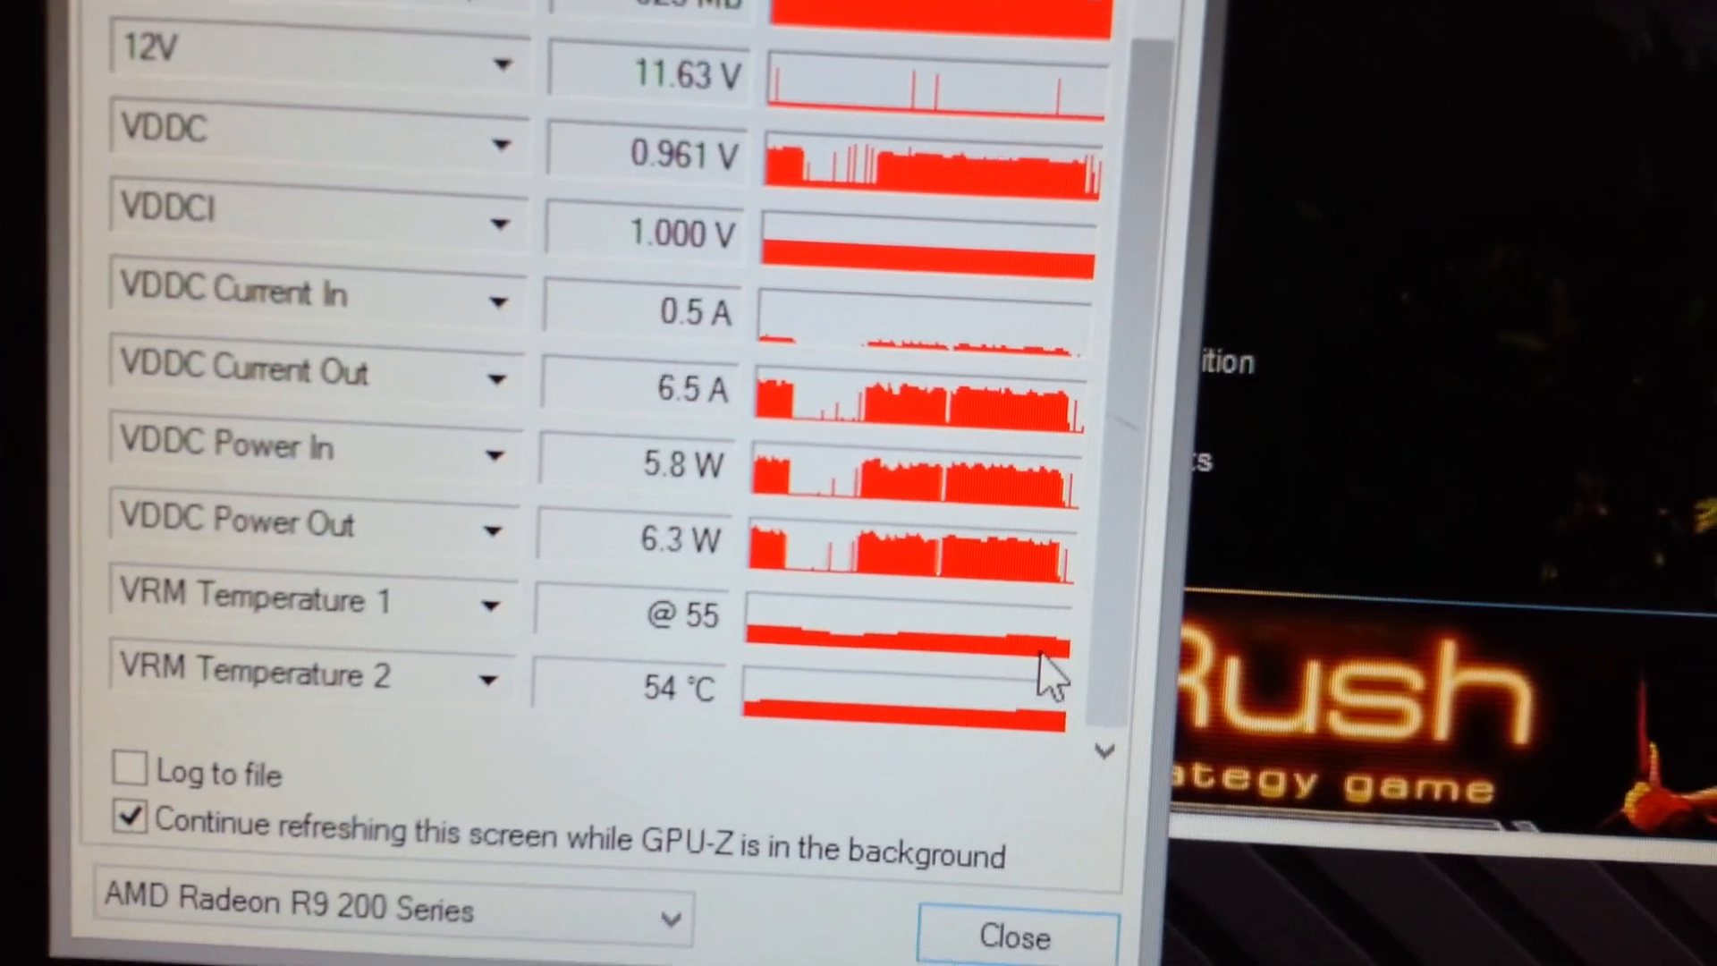
scroll(up, 3)
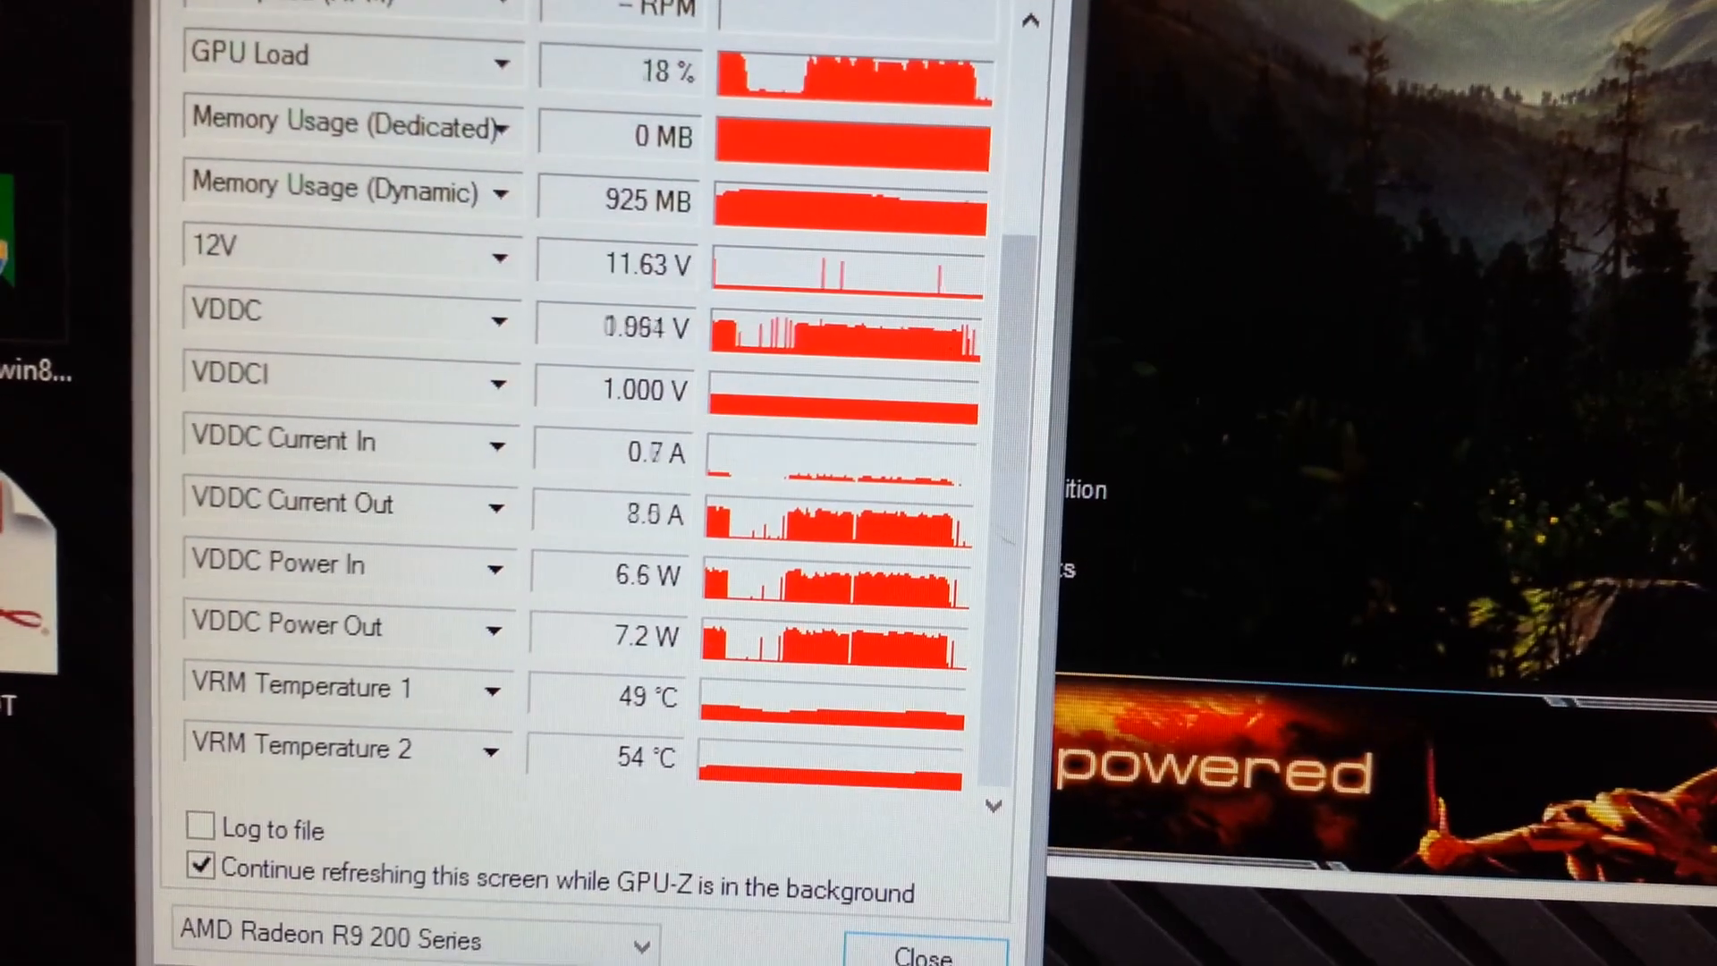
click(923, 955)
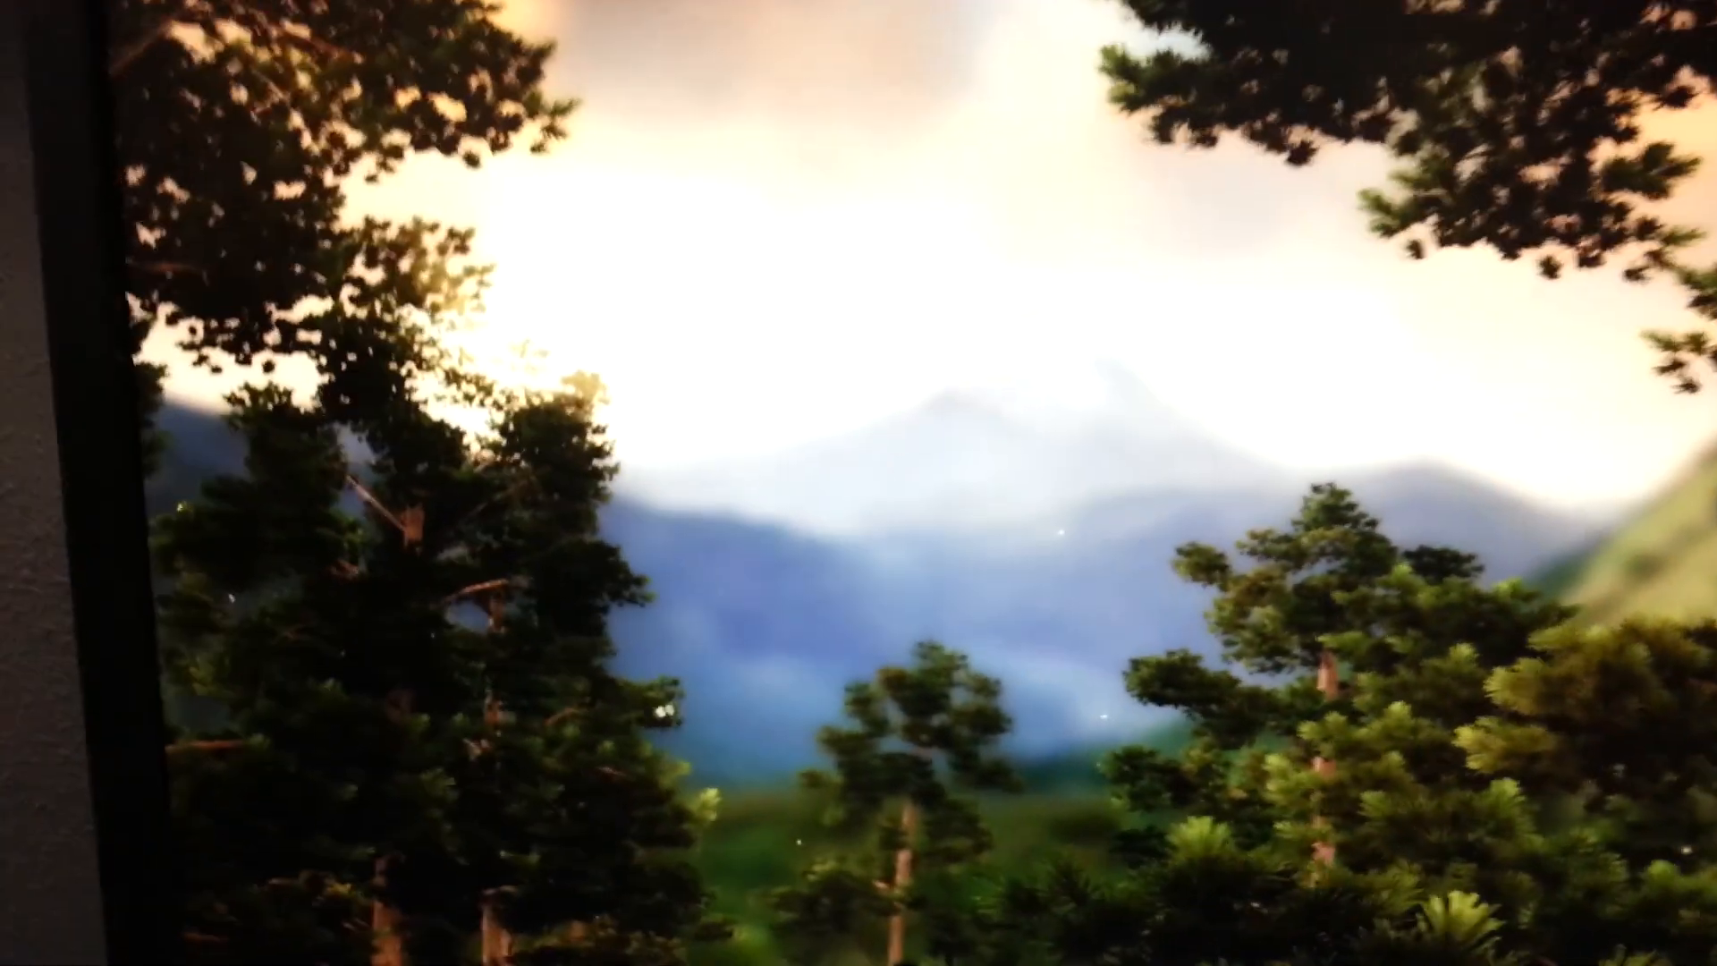